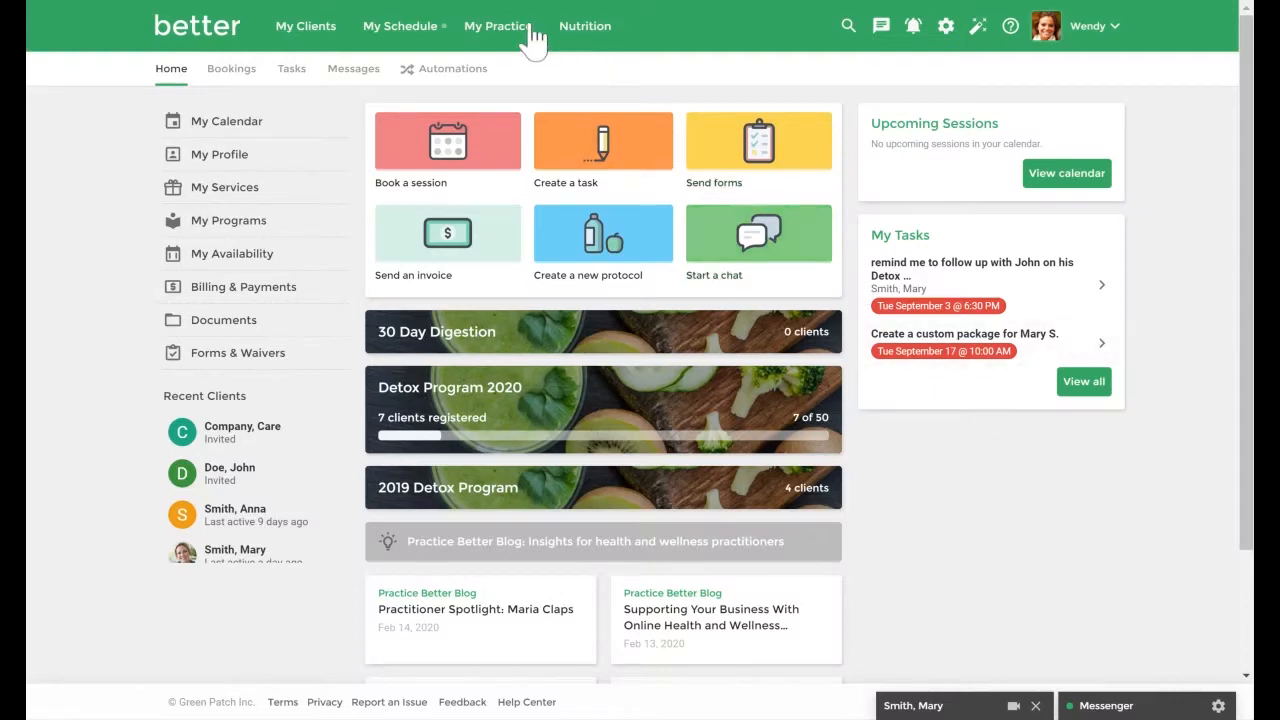
Step: Open the My Practice menu in the top navigation bar
left_click(498, 25)
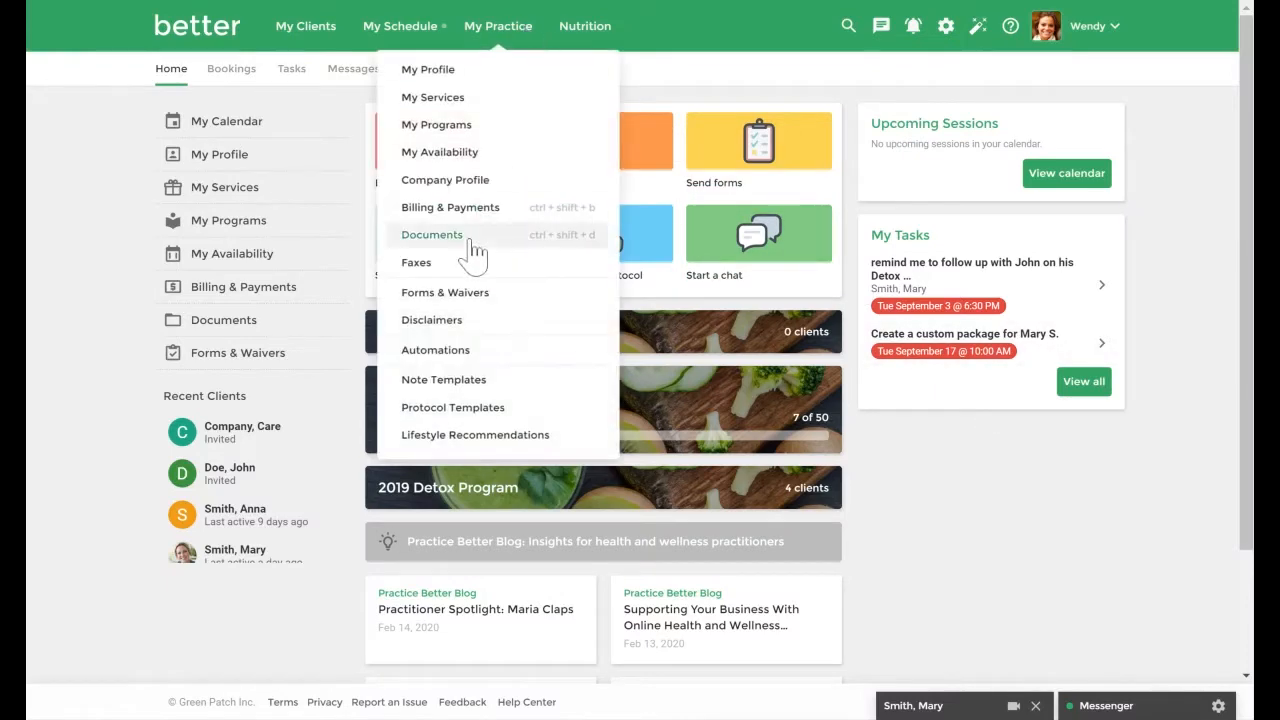
Step: Go to Documents to view the My Documents library of client folders
left_click(431, 234)
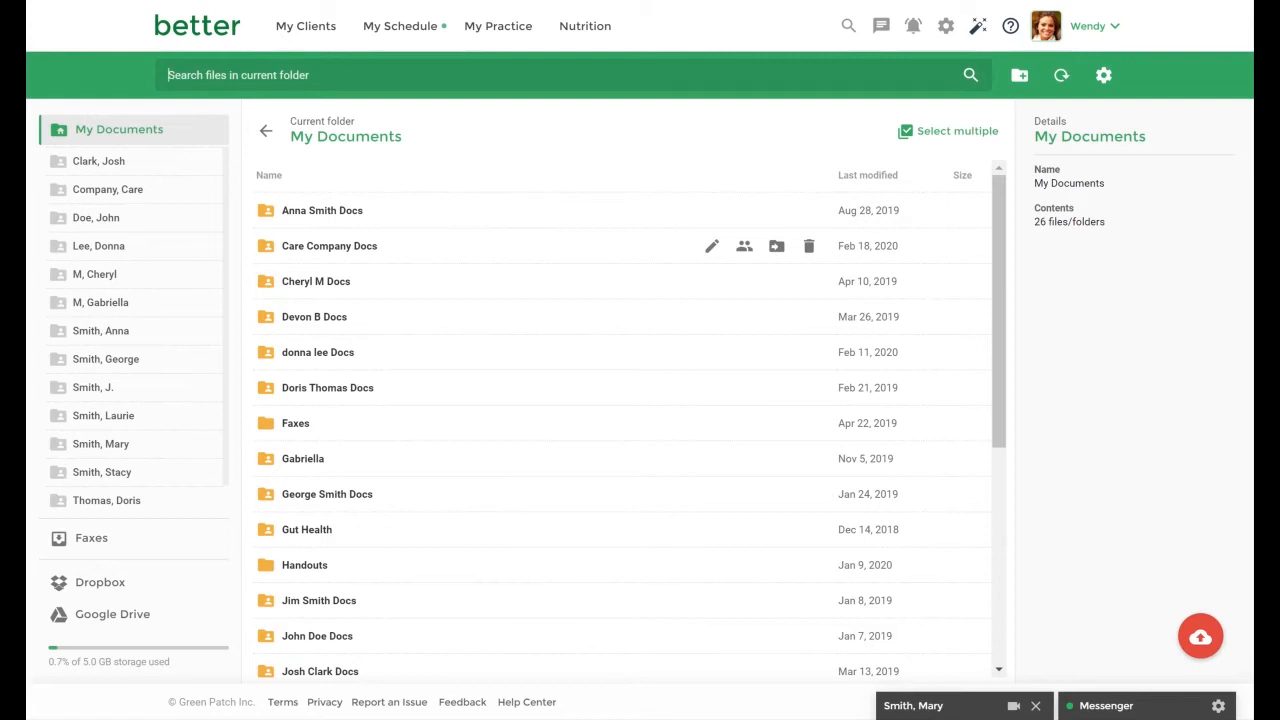
mouse_move(153, 652)
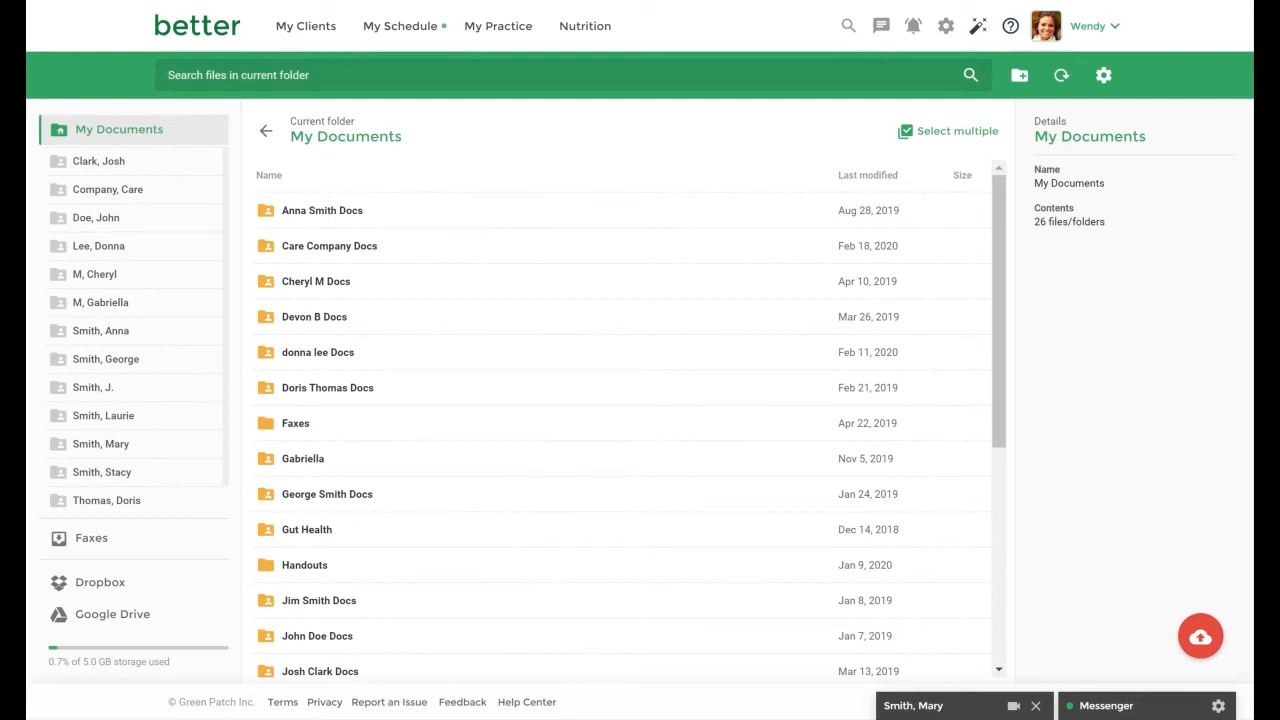
mouse_move(100, 582)
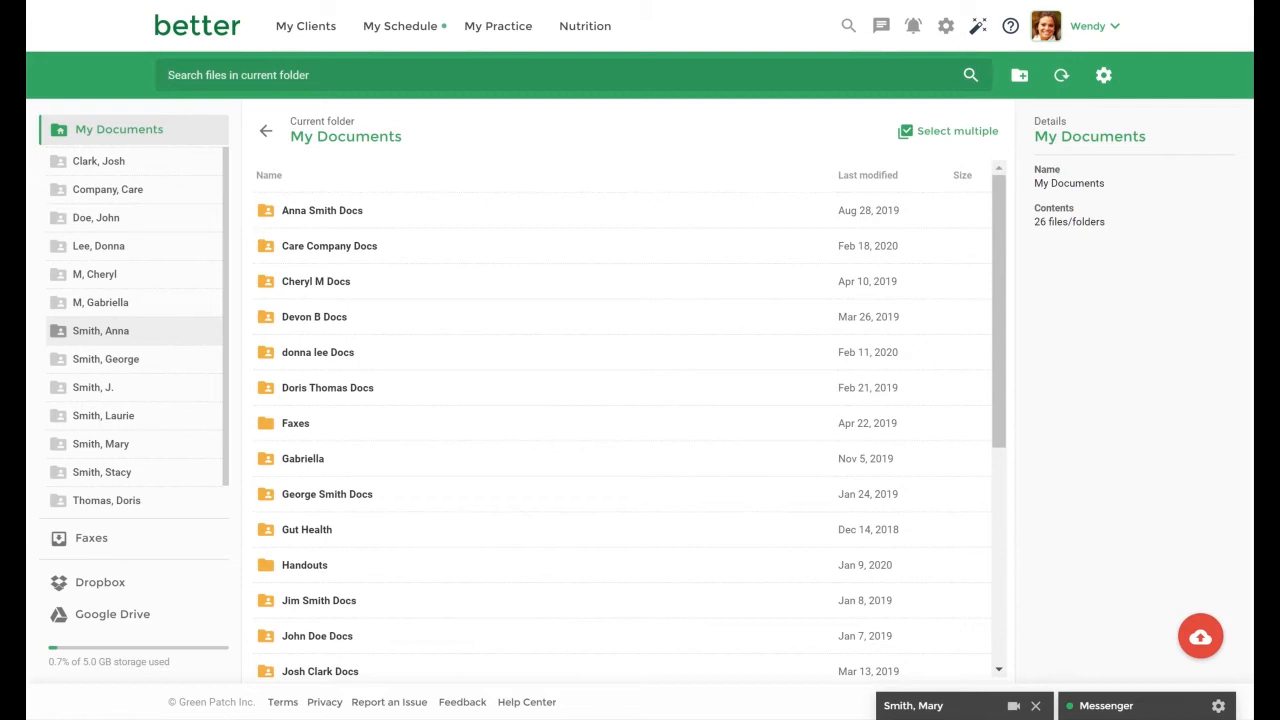
mouse_move(122, 360)
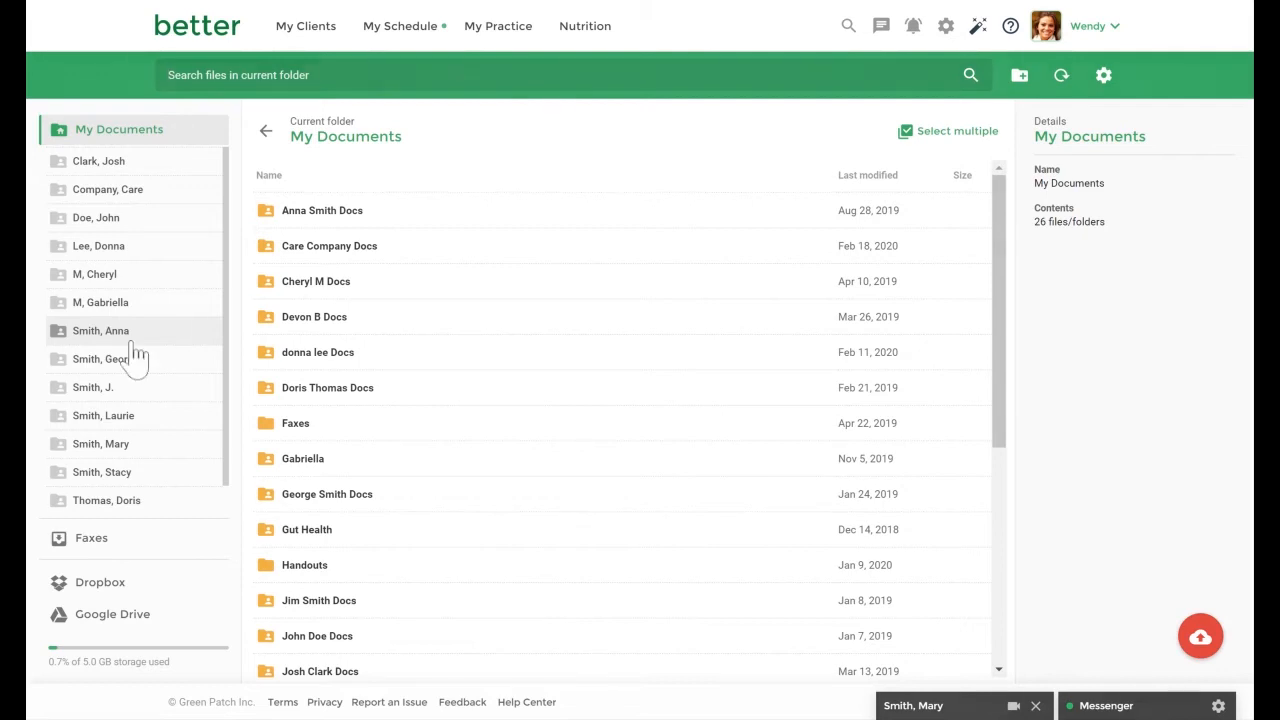
left_click(100, 330)
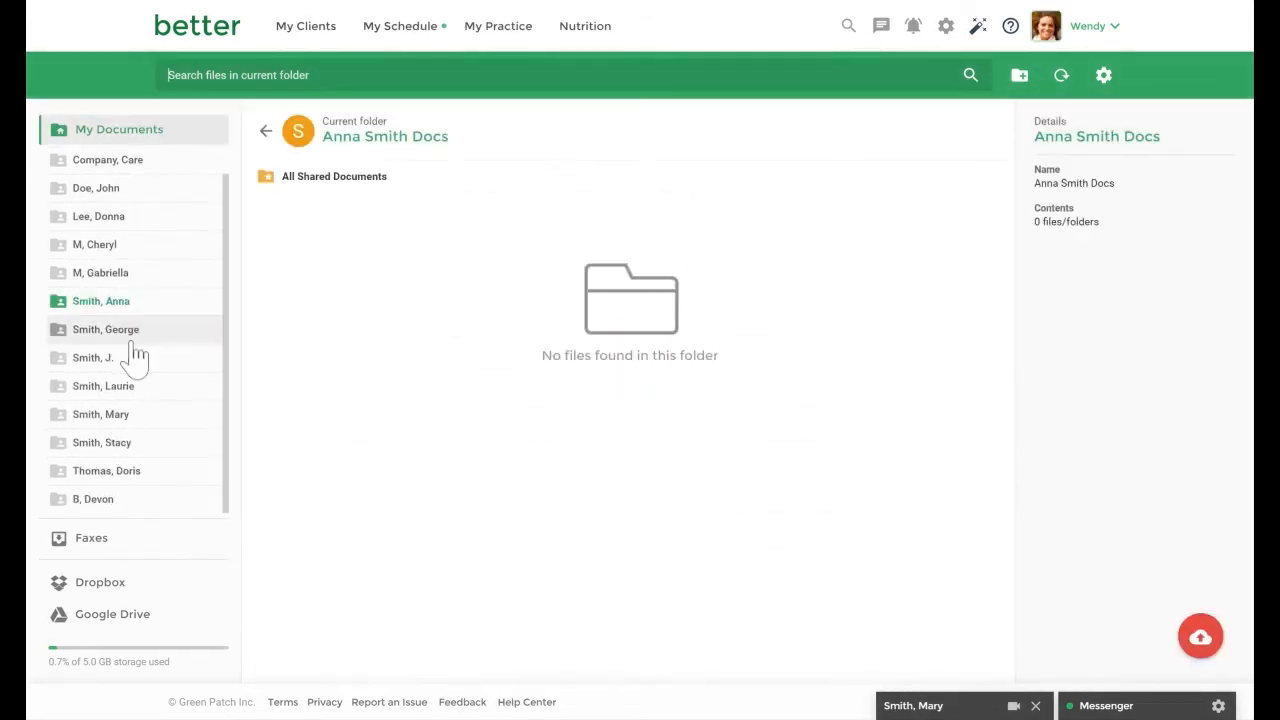
mouse_move(213, 318)
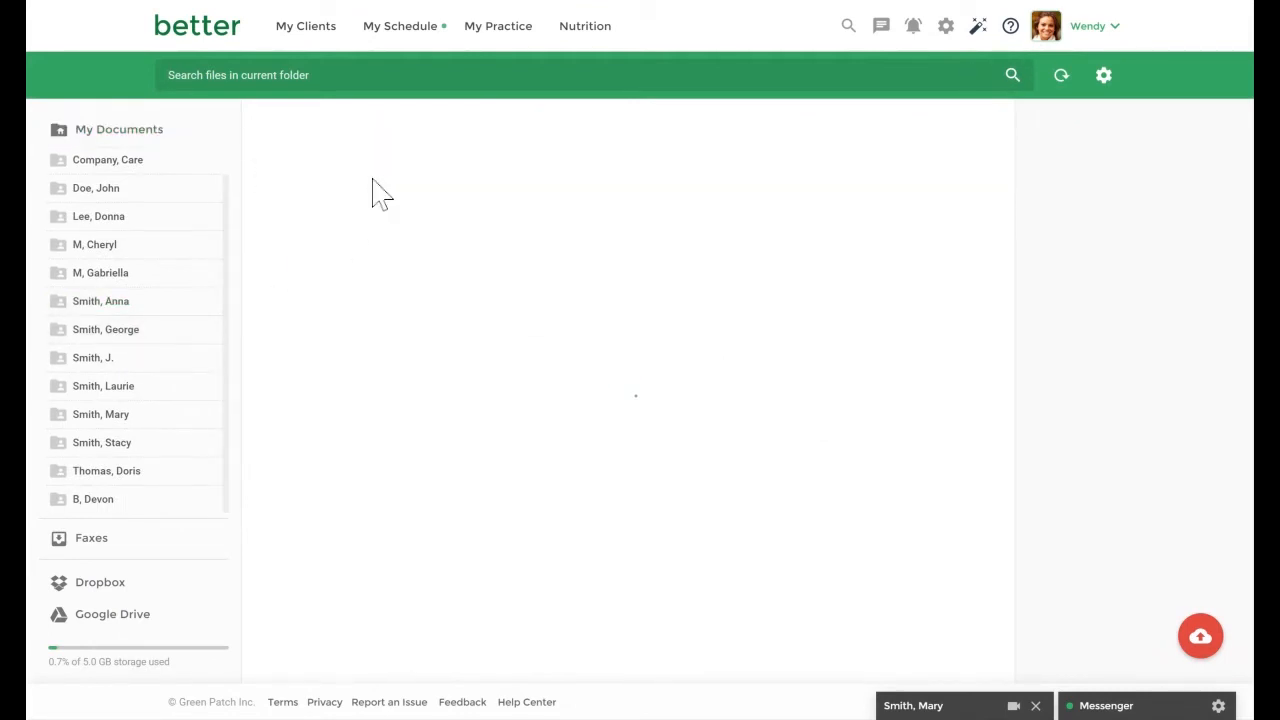
left_click(101, 301)
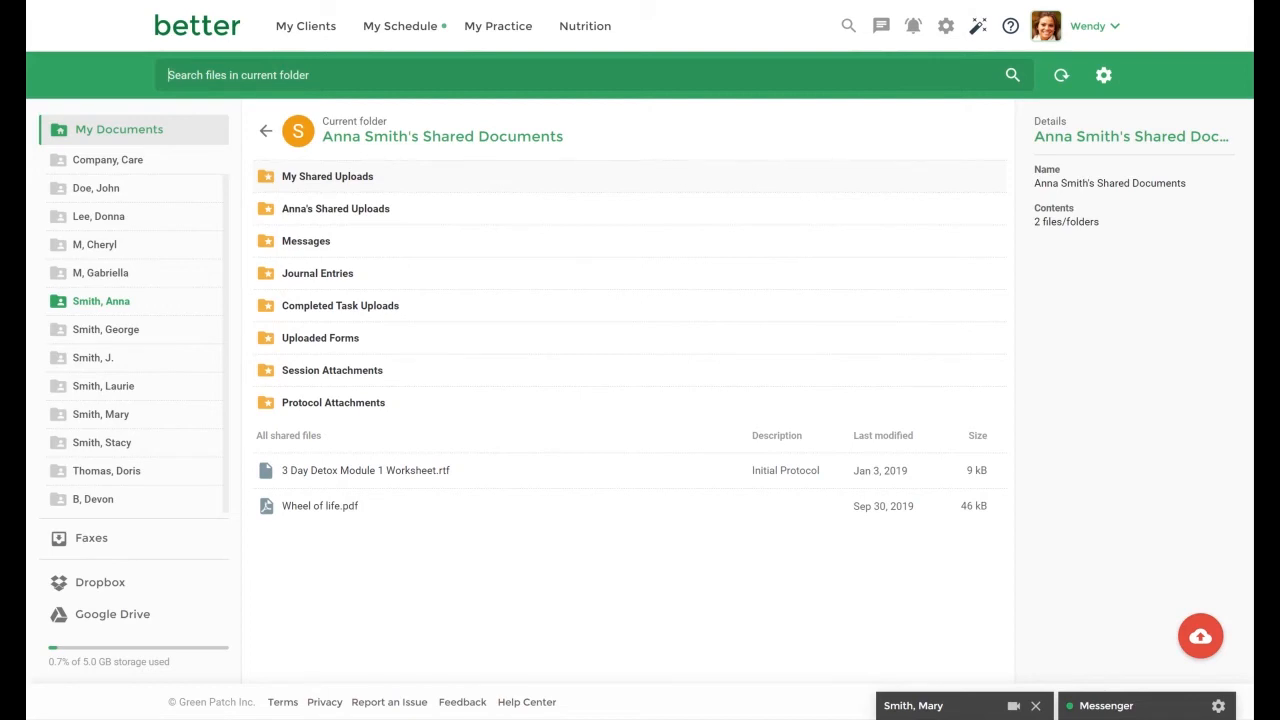
mouse_move(455, 168)
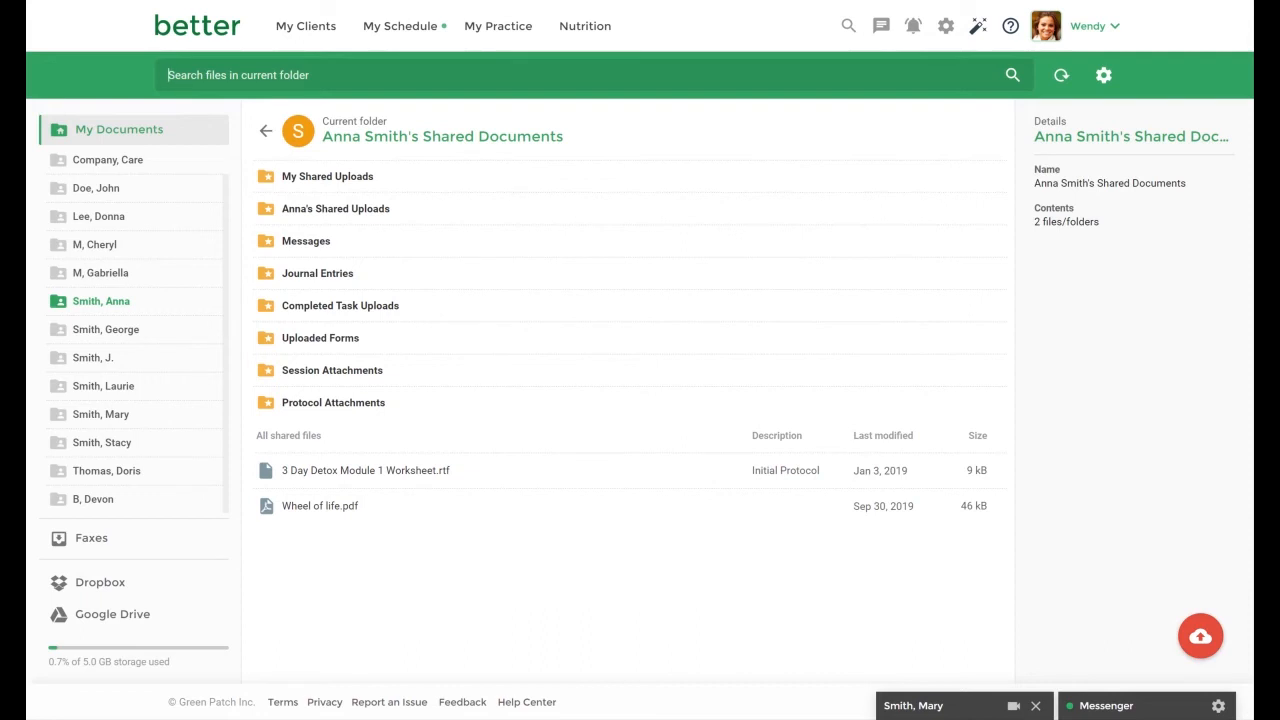
mouse_move(133, 87)
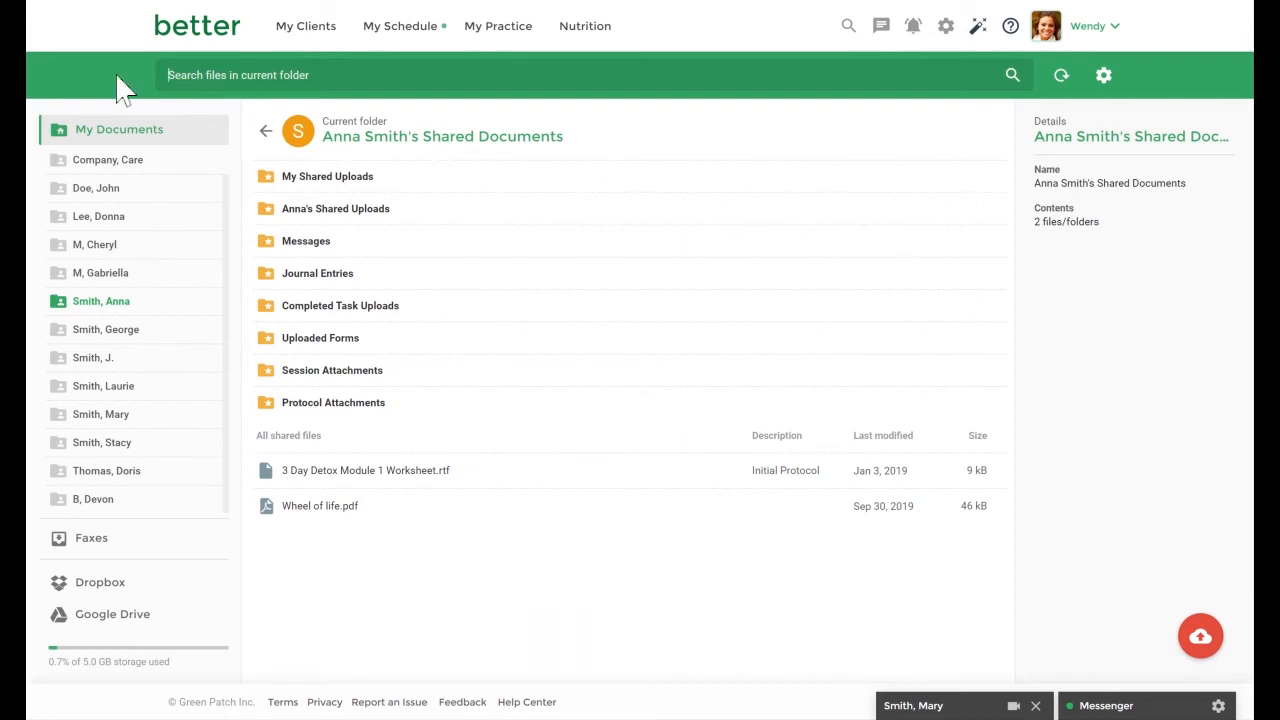
left_click(265, 131)
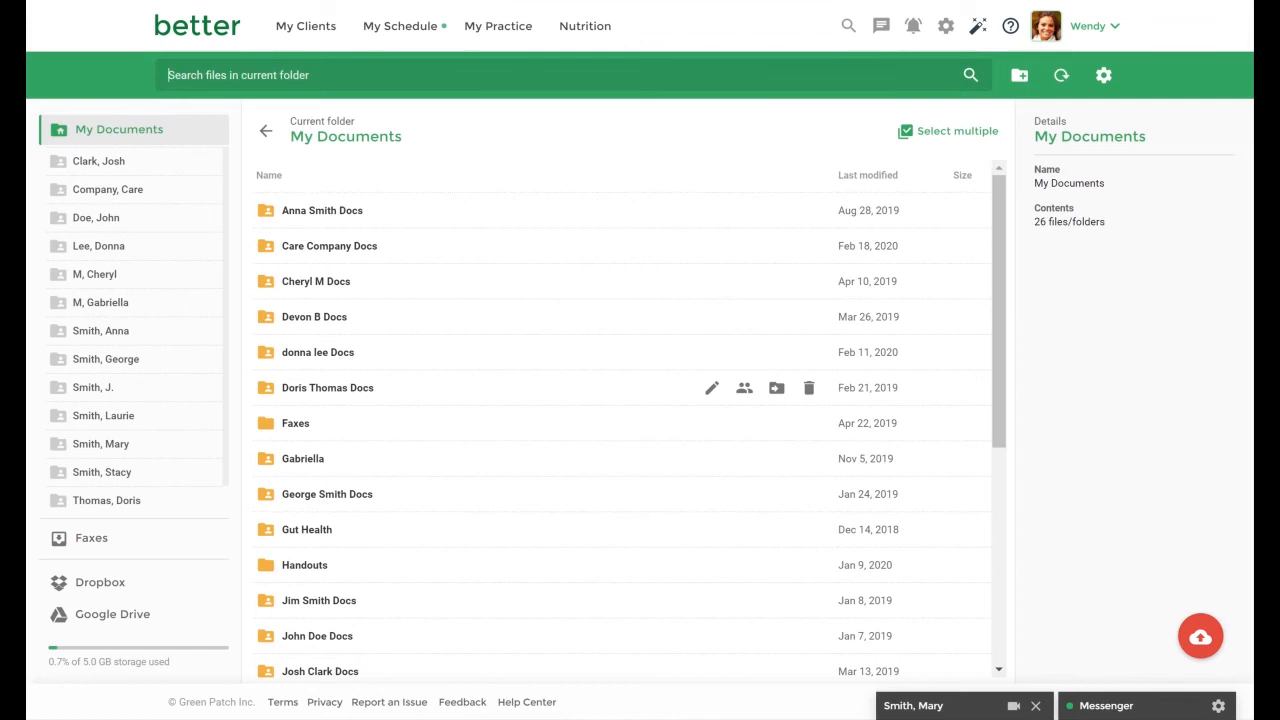
mouse_move(1019, 76)
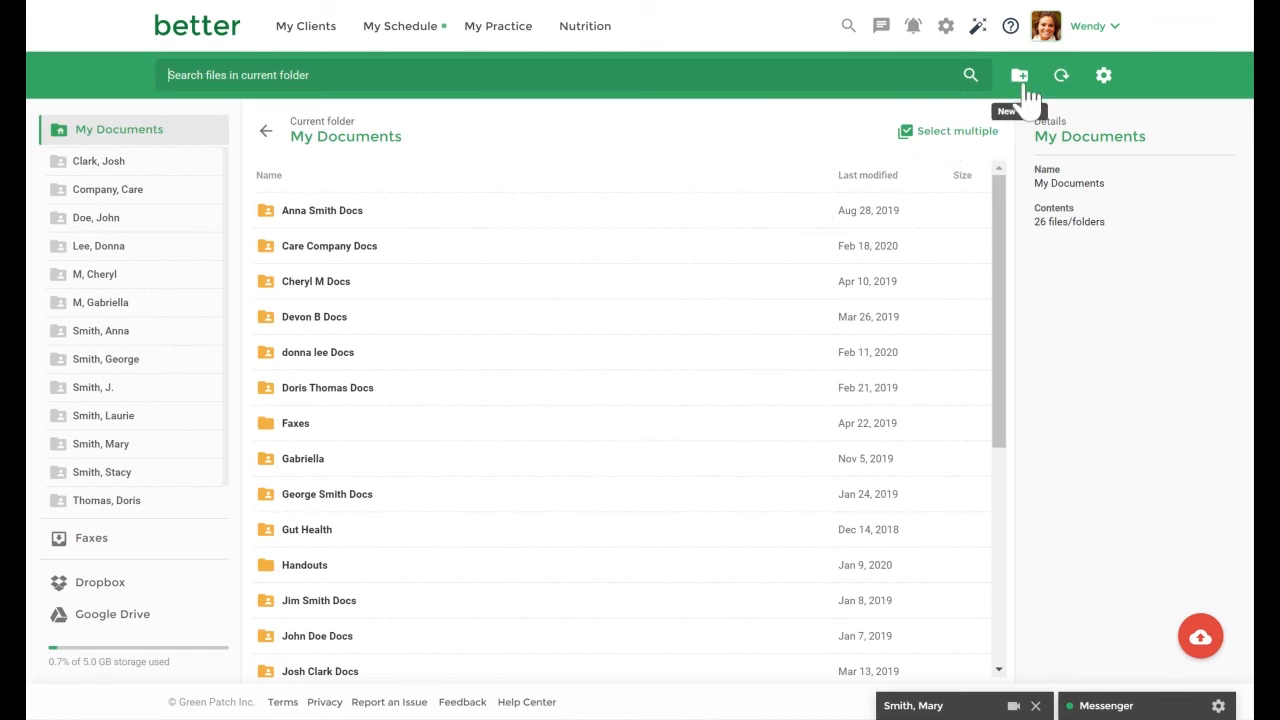
left_click(1019, 76)
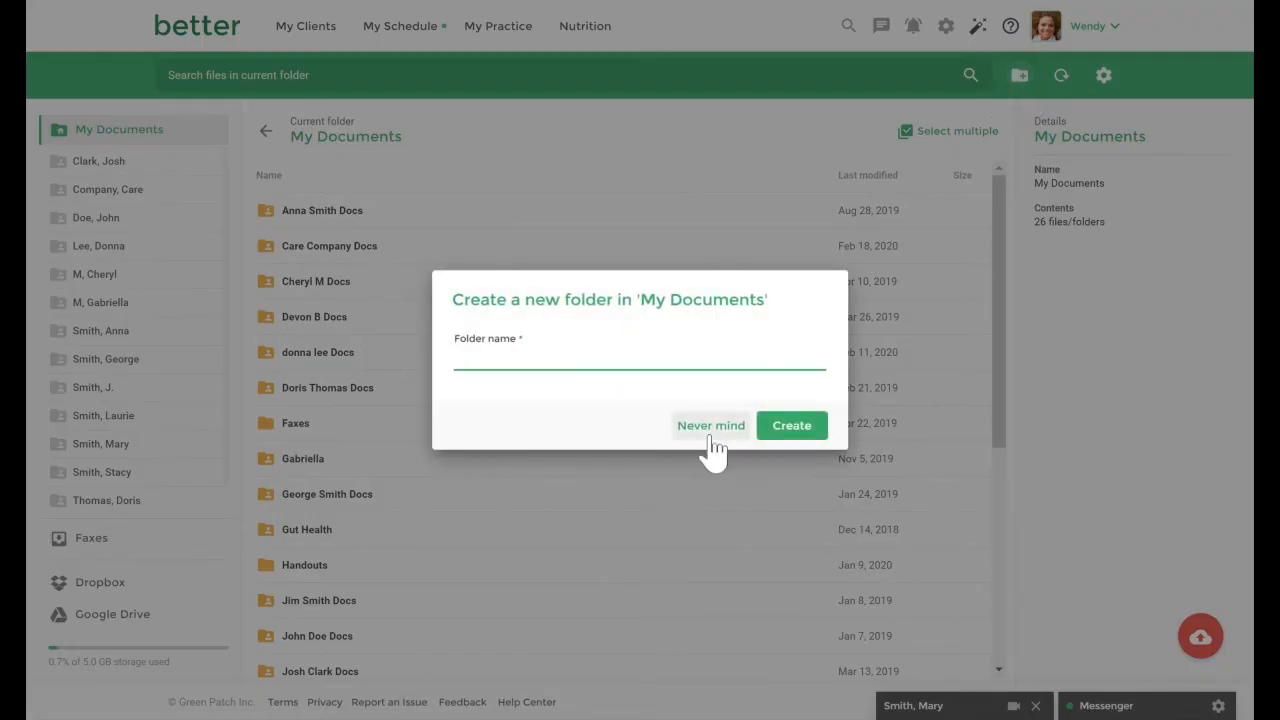
left_click(710, 425)
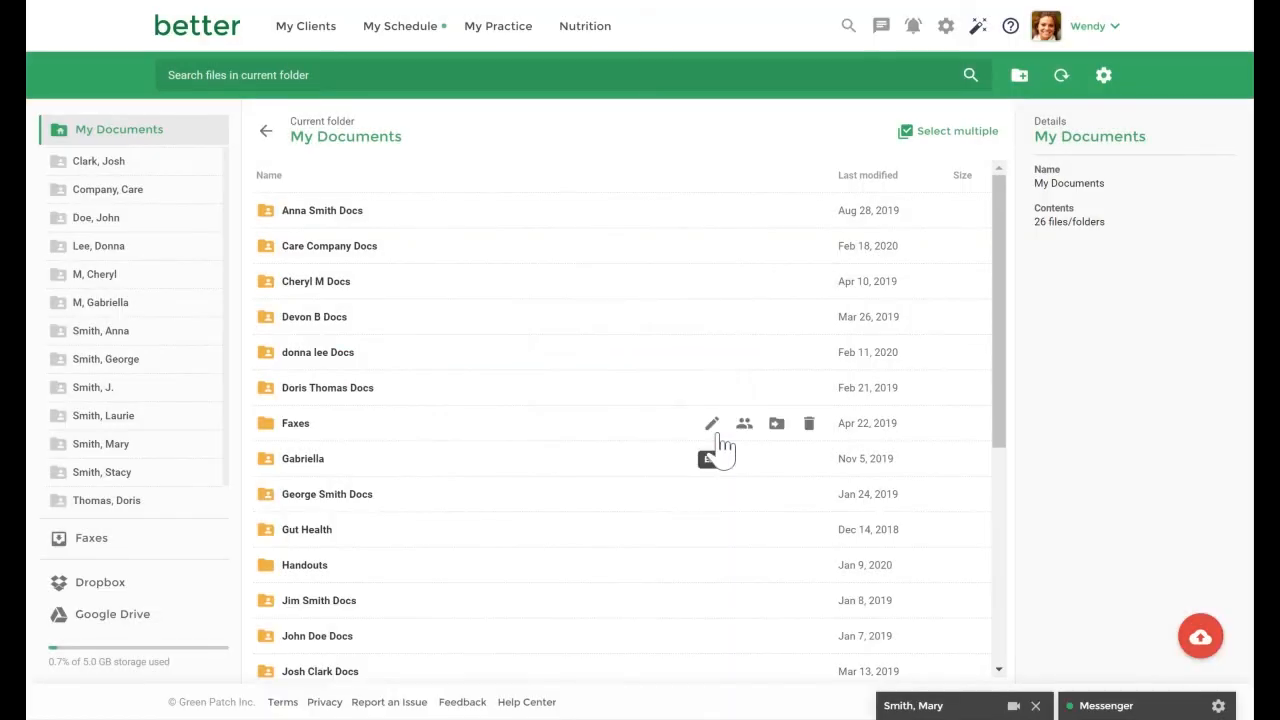
mouse_move(712, 423)
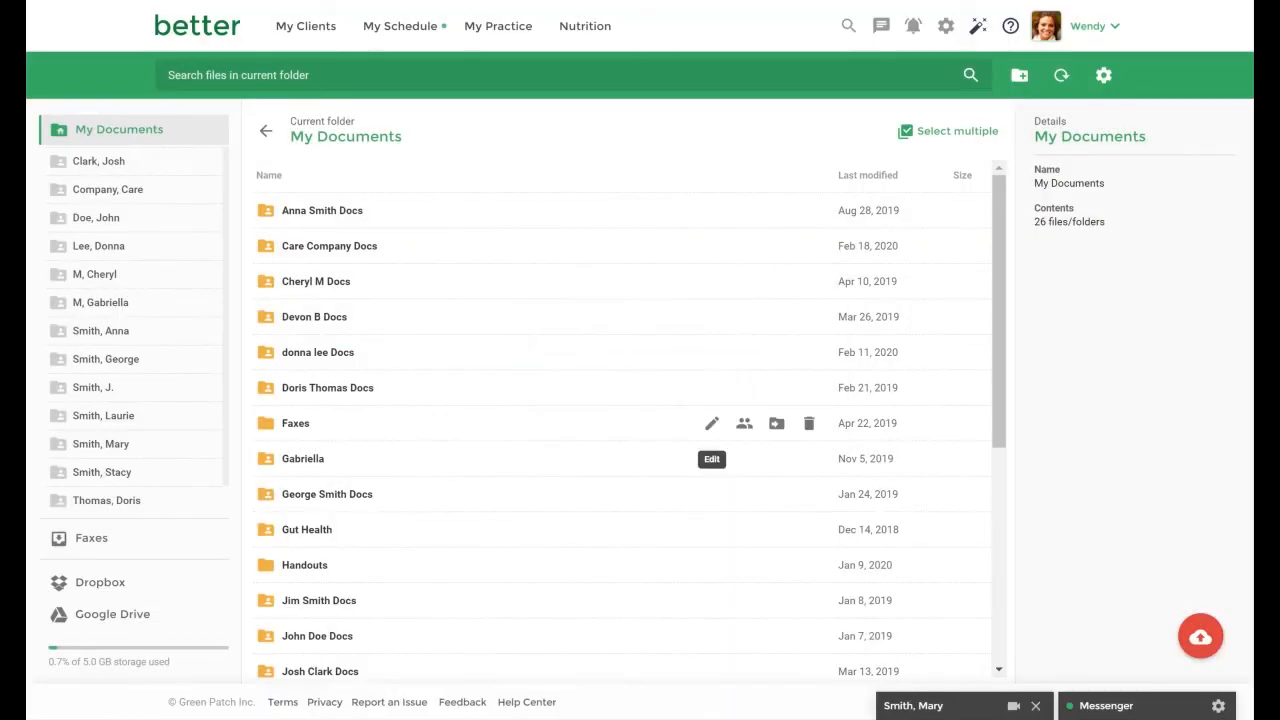
scroll("down", 3)
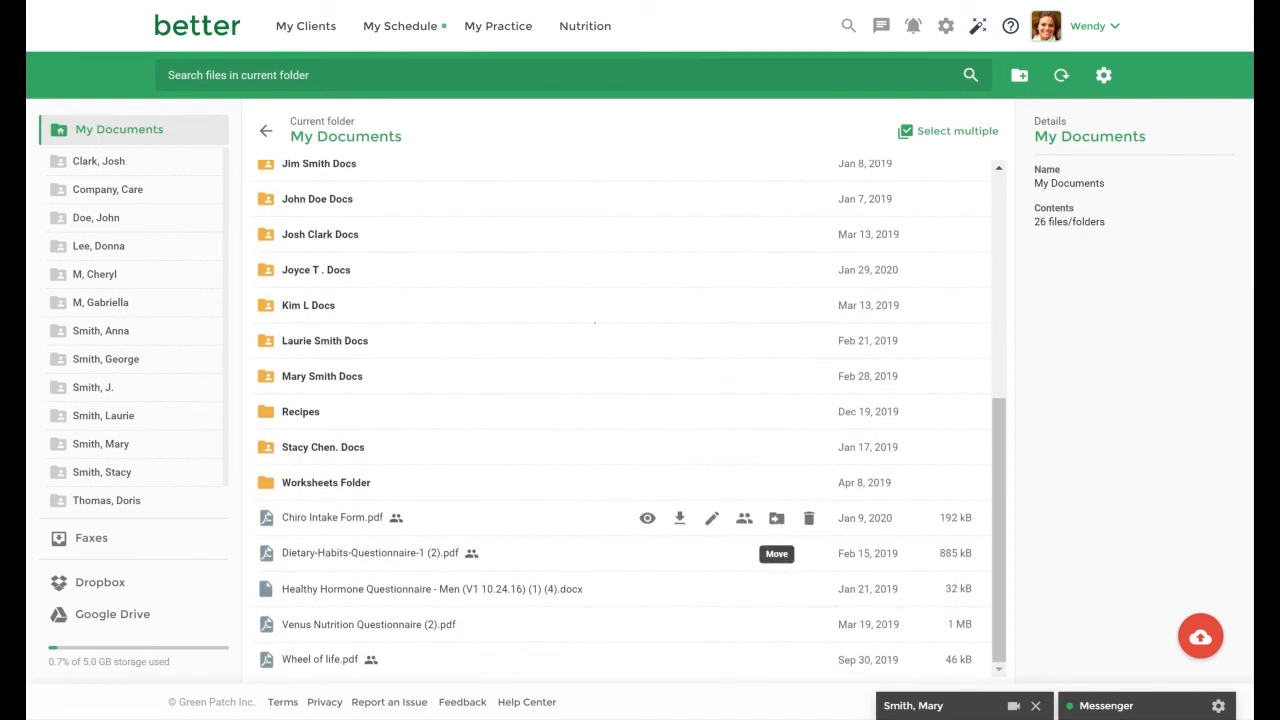
mouse_move(808, 485)
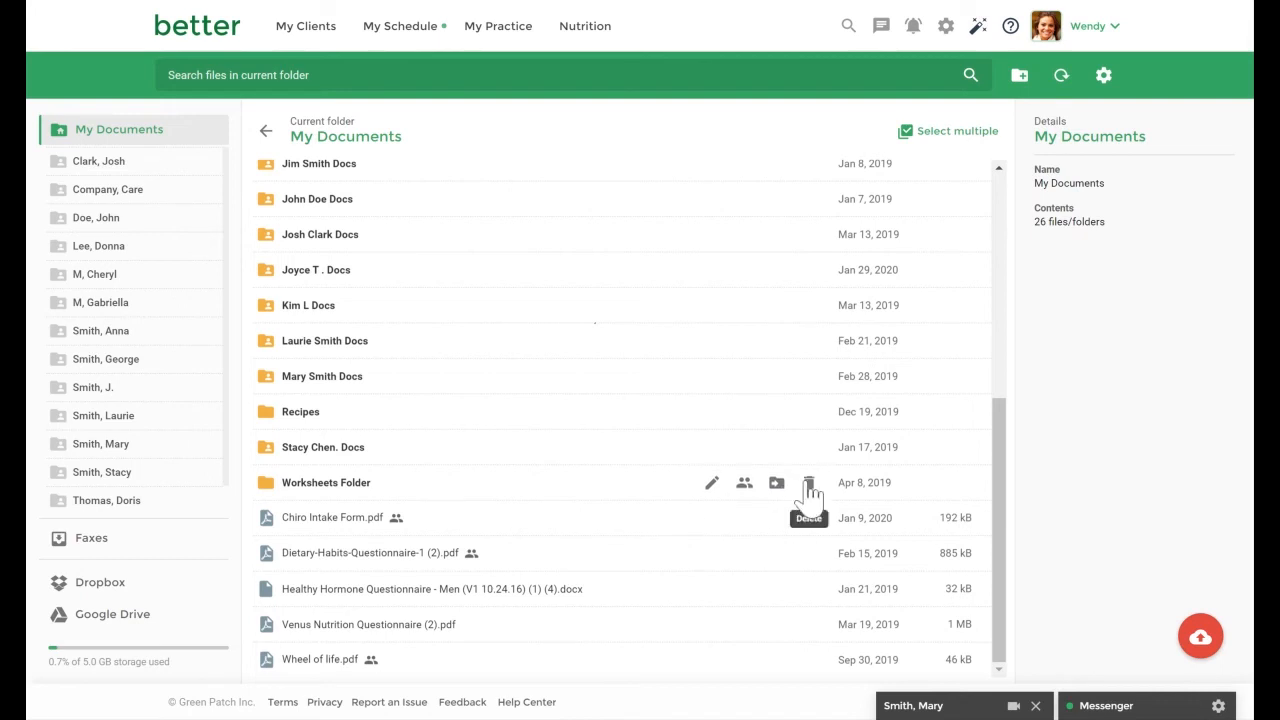
mouse_move(1199, 627)
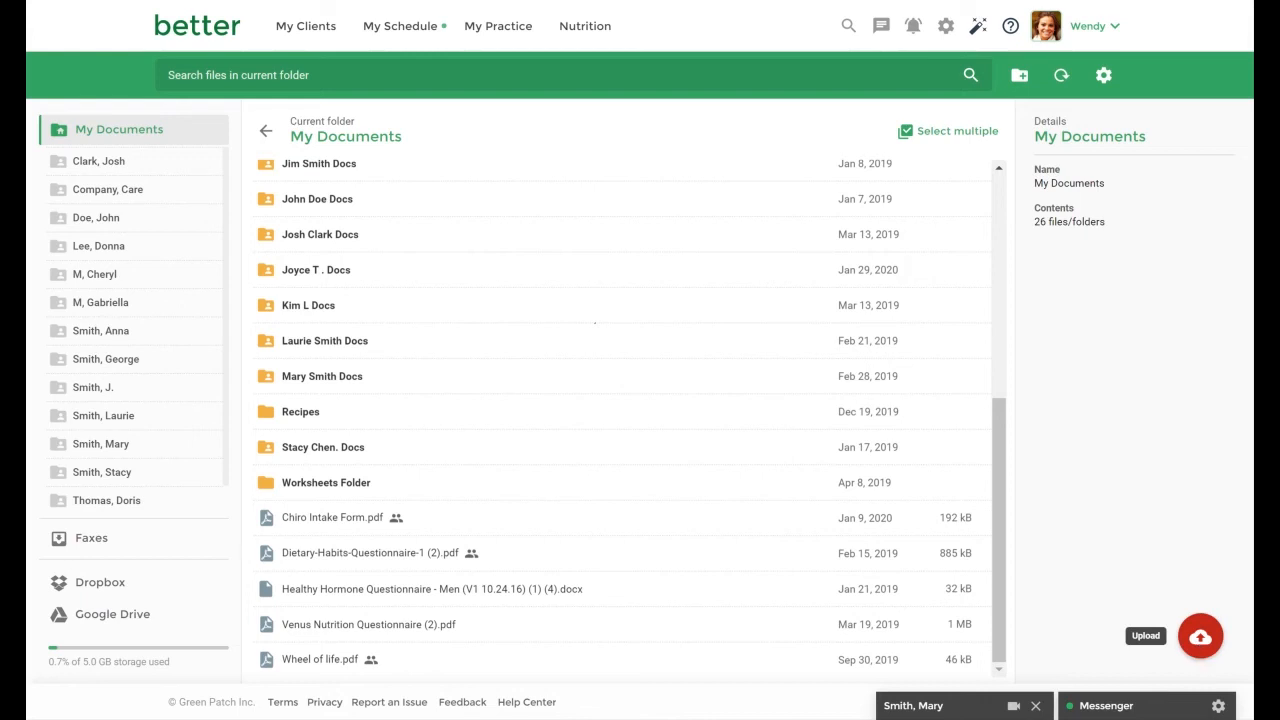
Step: Select AnnasReport.pdf for upload and set Anna Smith Docs as the destination folder
left_click(1200, 634)
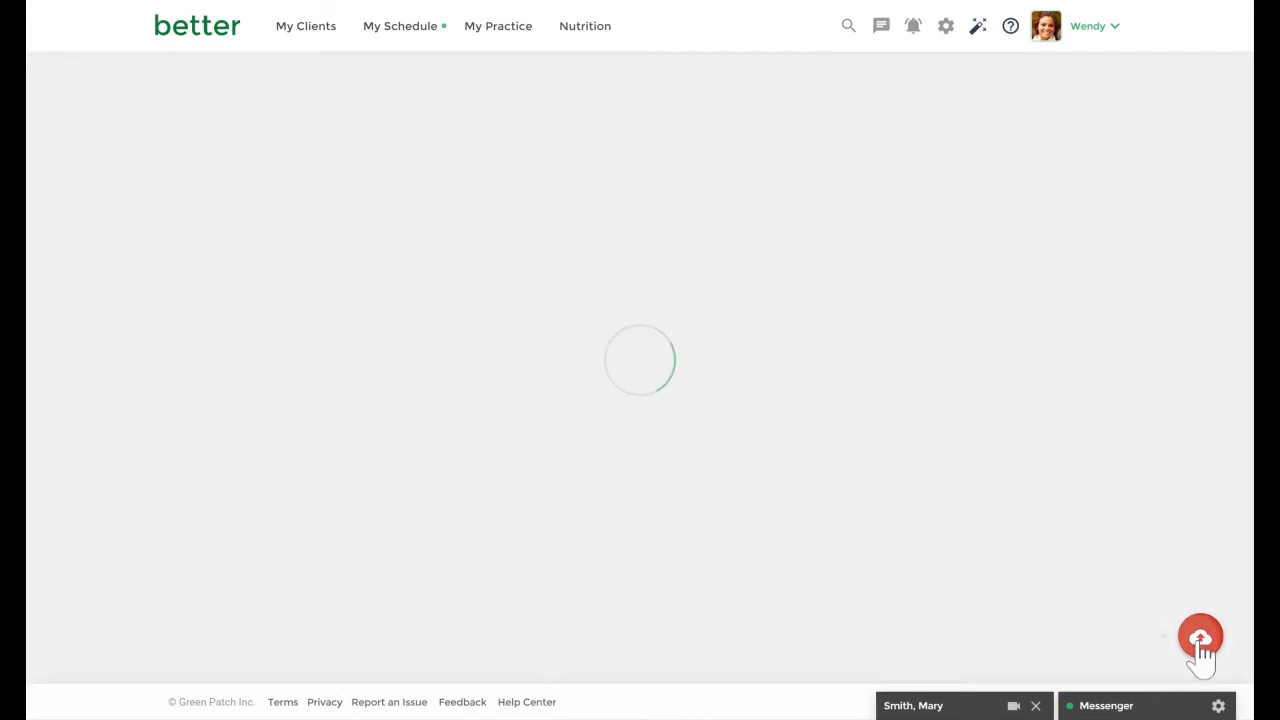
left_click(1200, 641)
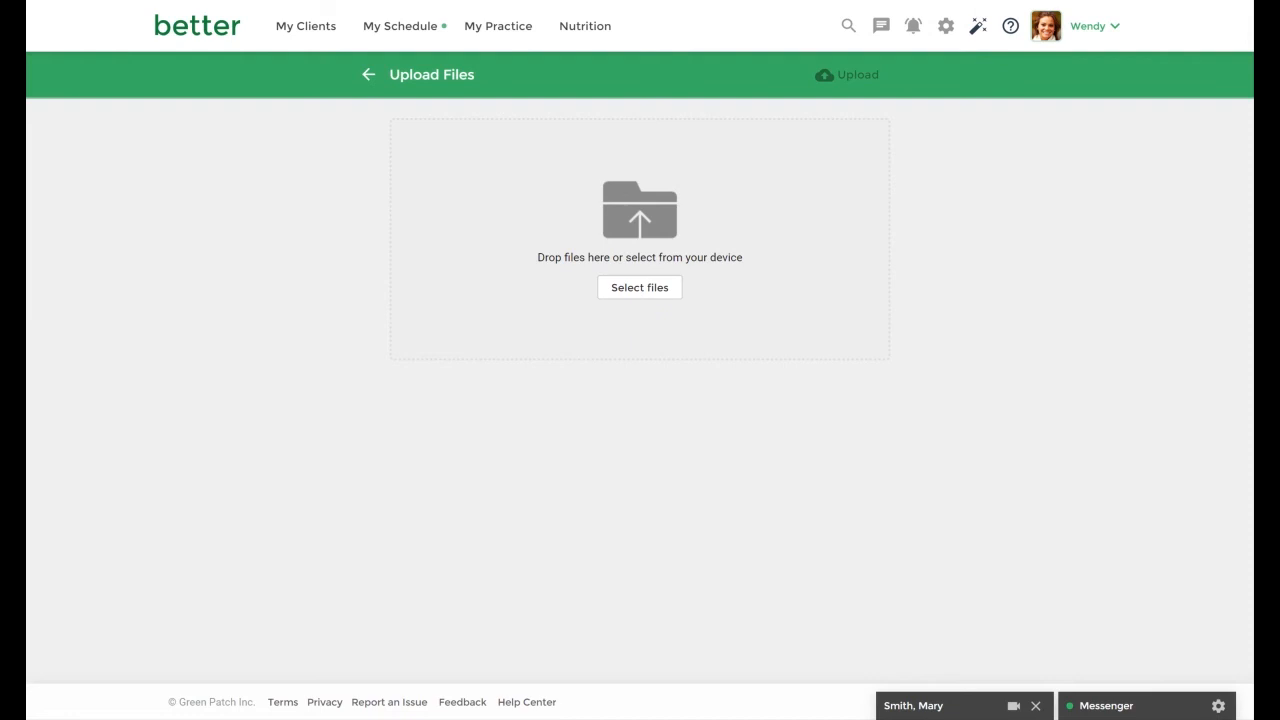
left_click(639, 287)
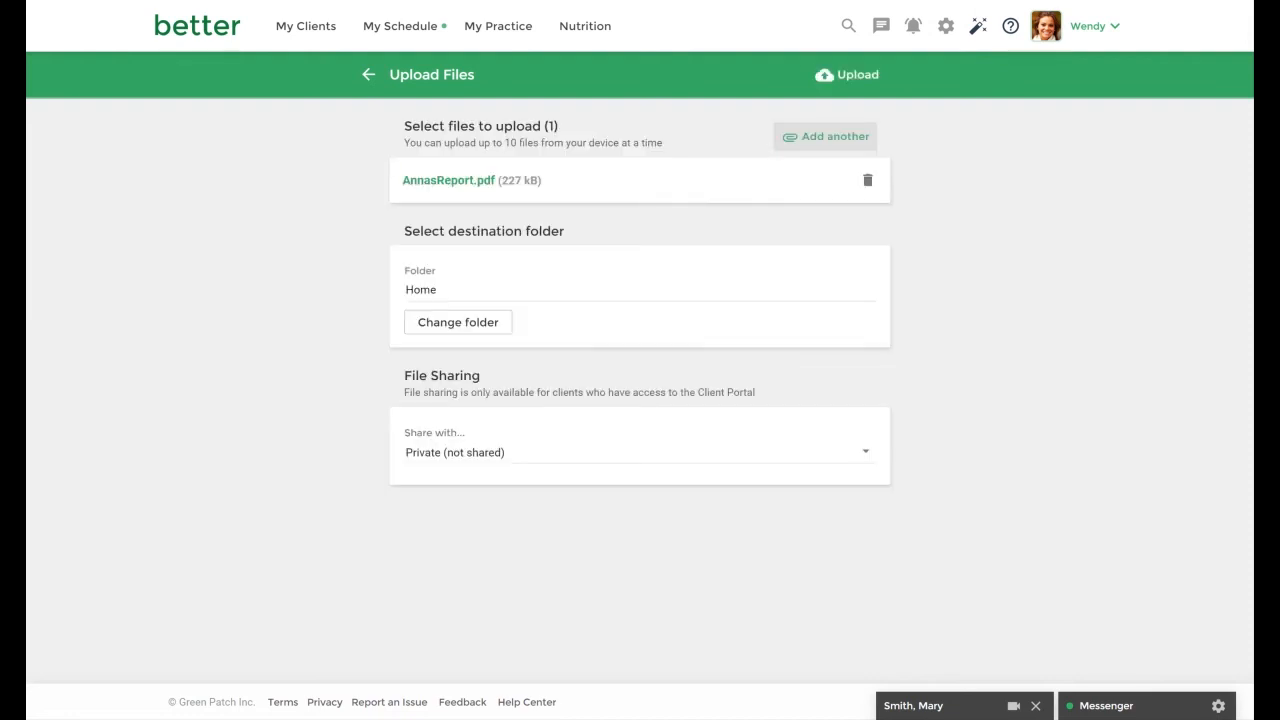
left_click(457, 322)
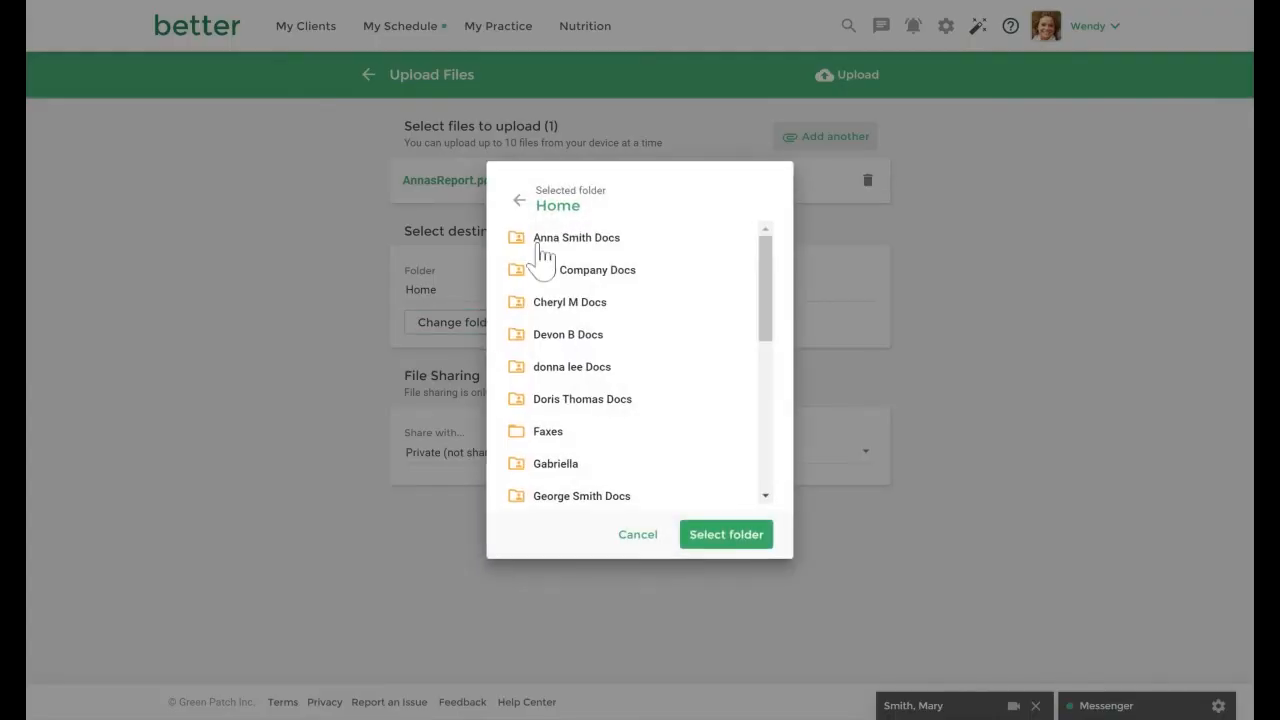
left_click(575, 237)
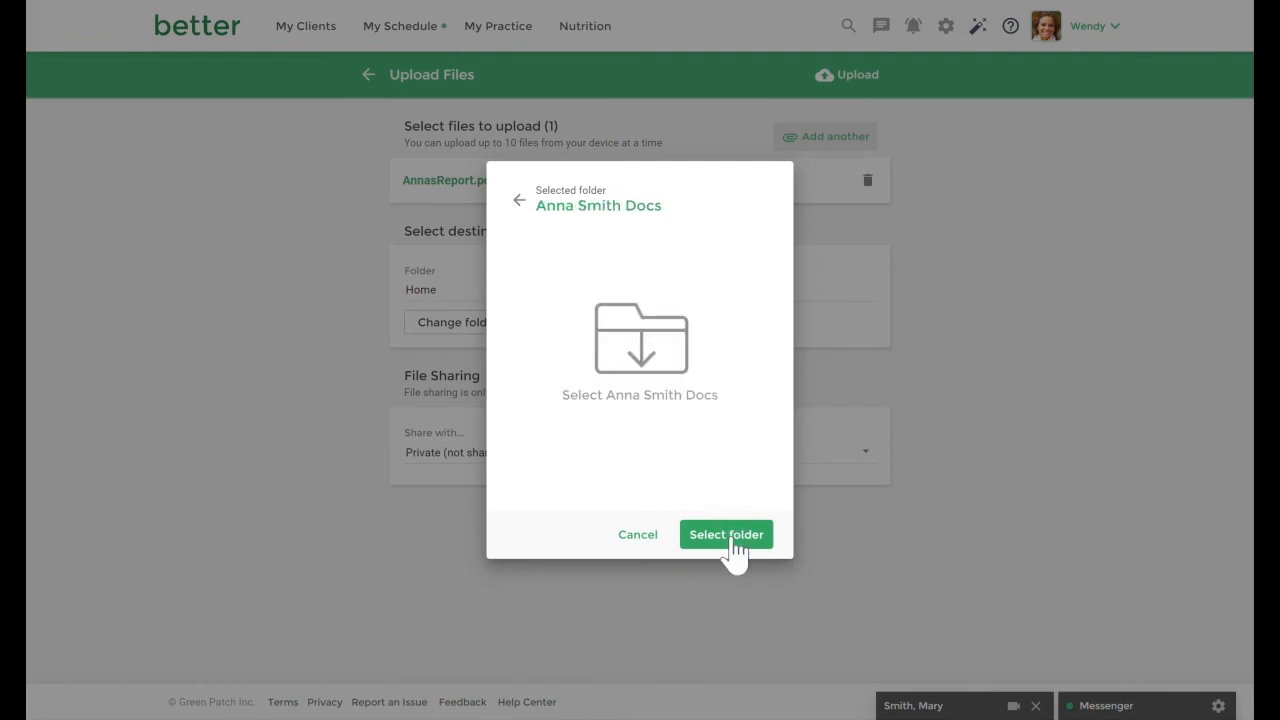
left_click(726, 534)
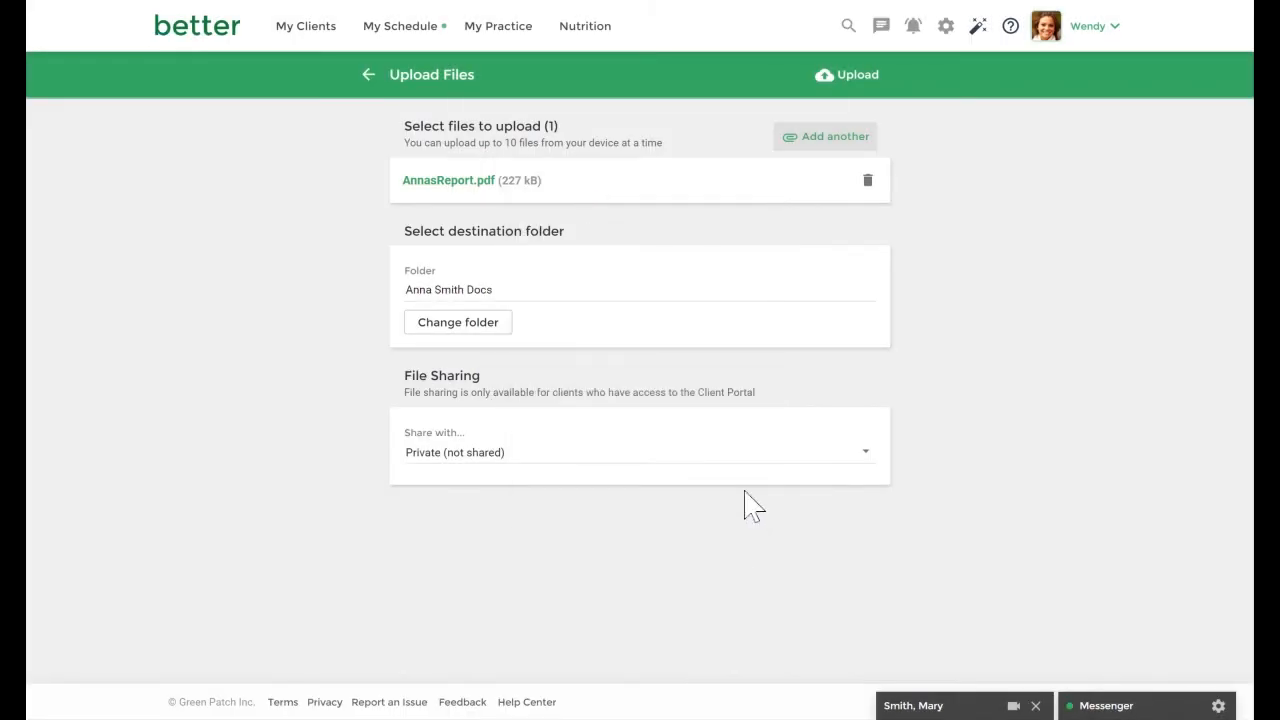
mouse_move(795, 358)
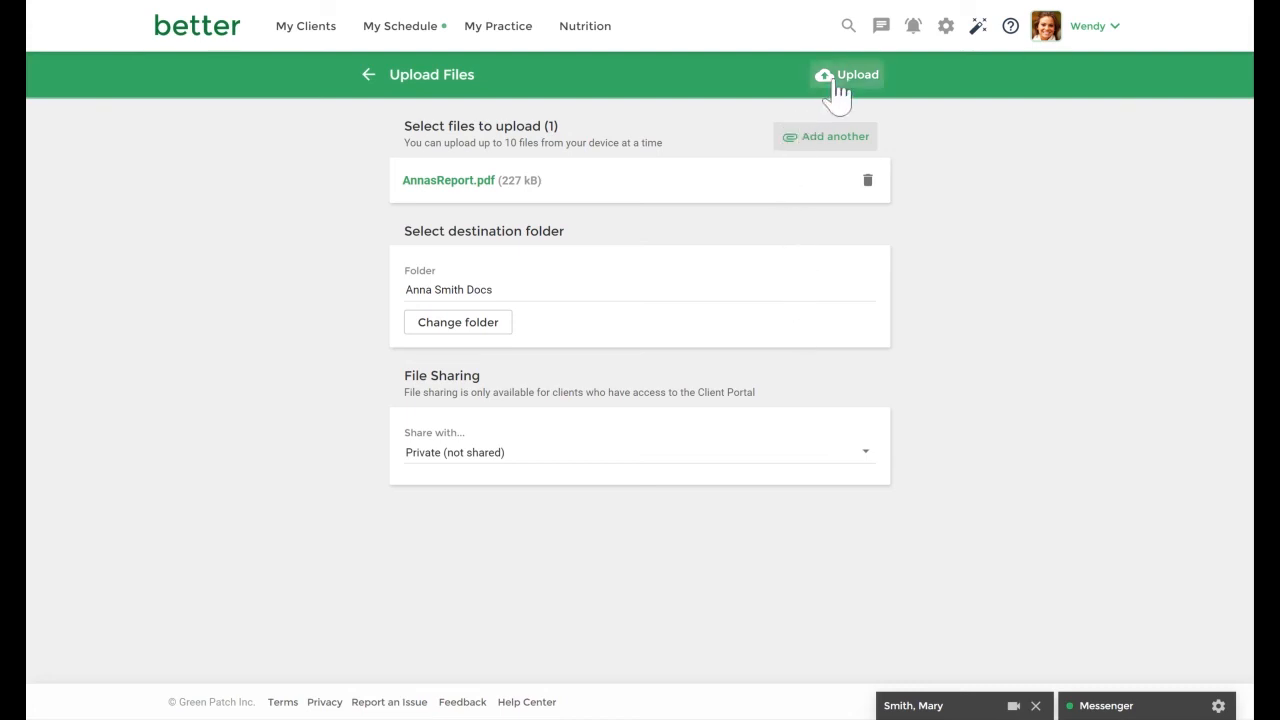
left_click(847, 74)
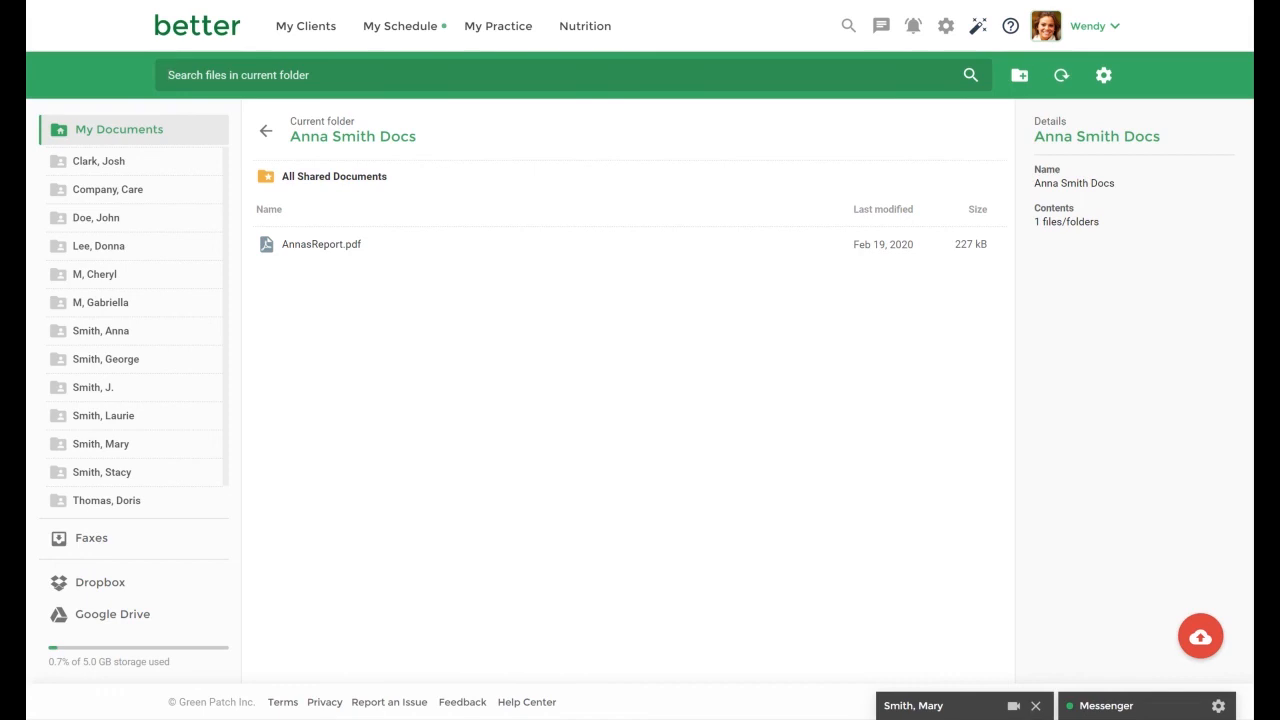
mouse_move(760, 245)
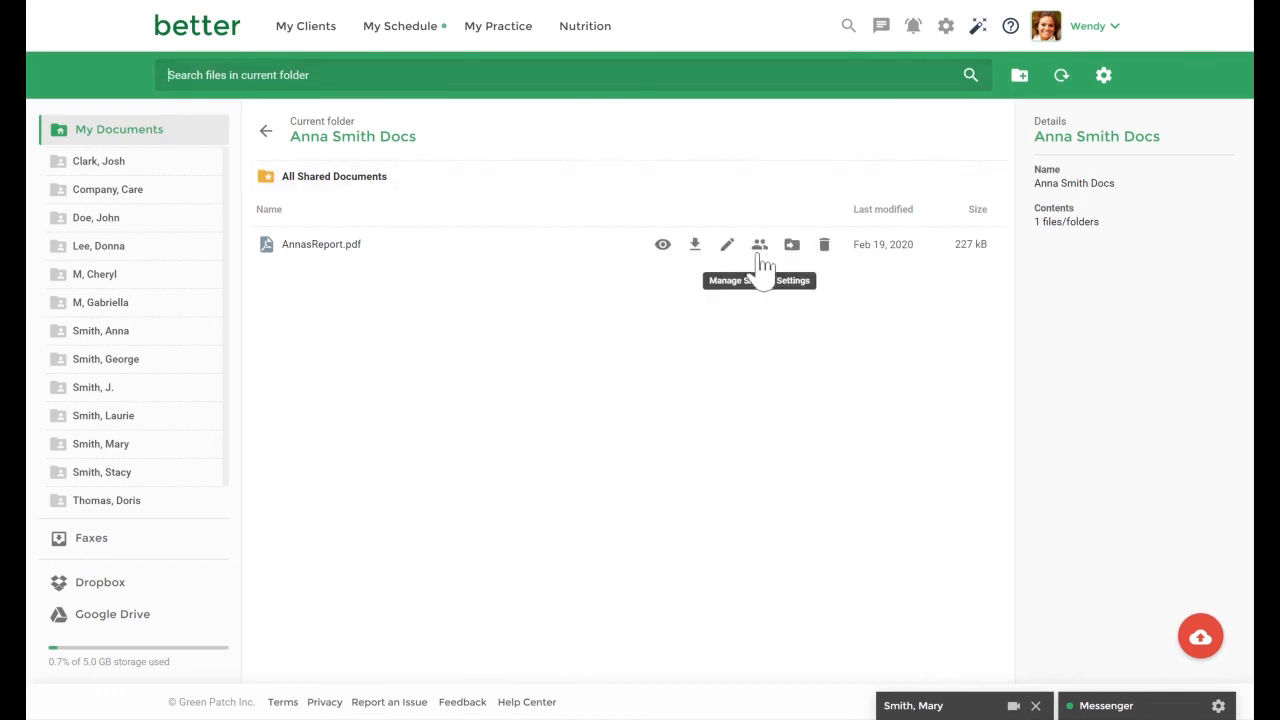
Step: Show AnnasReport.pdf details, open its sharing settings, and dismiss them with Never mind
left_click(321, 244)
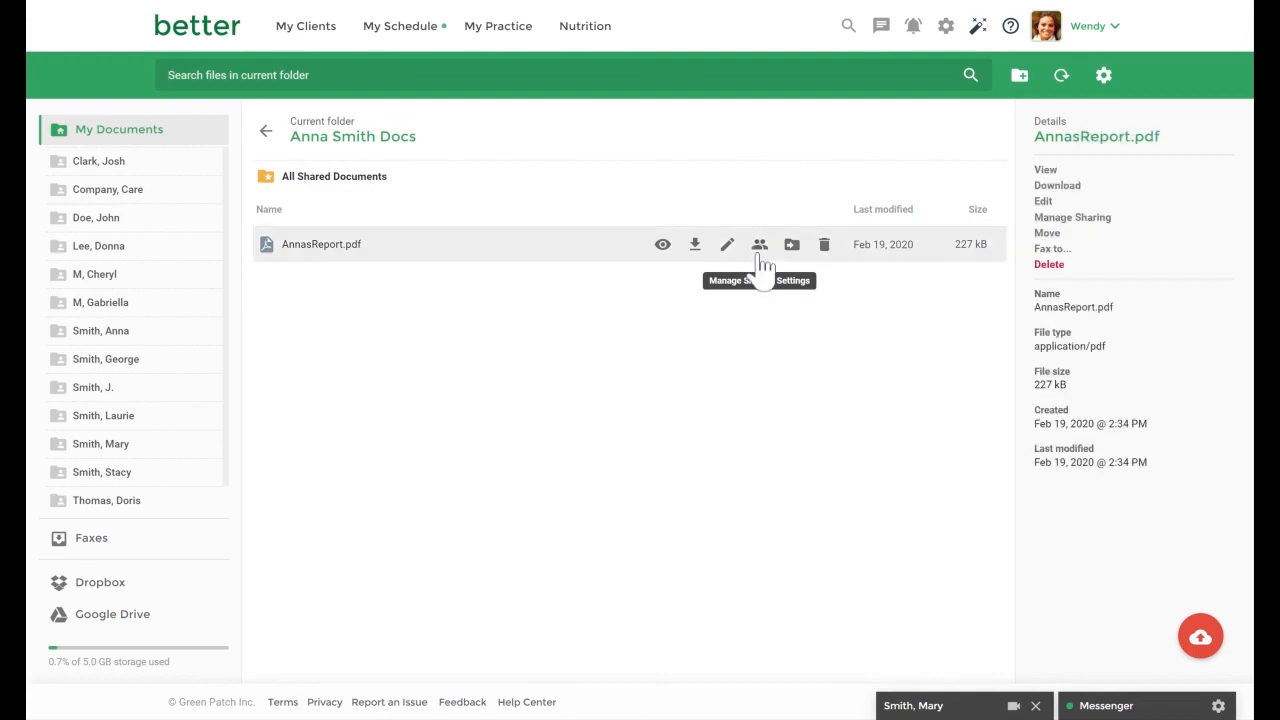
left_click(759, 244)
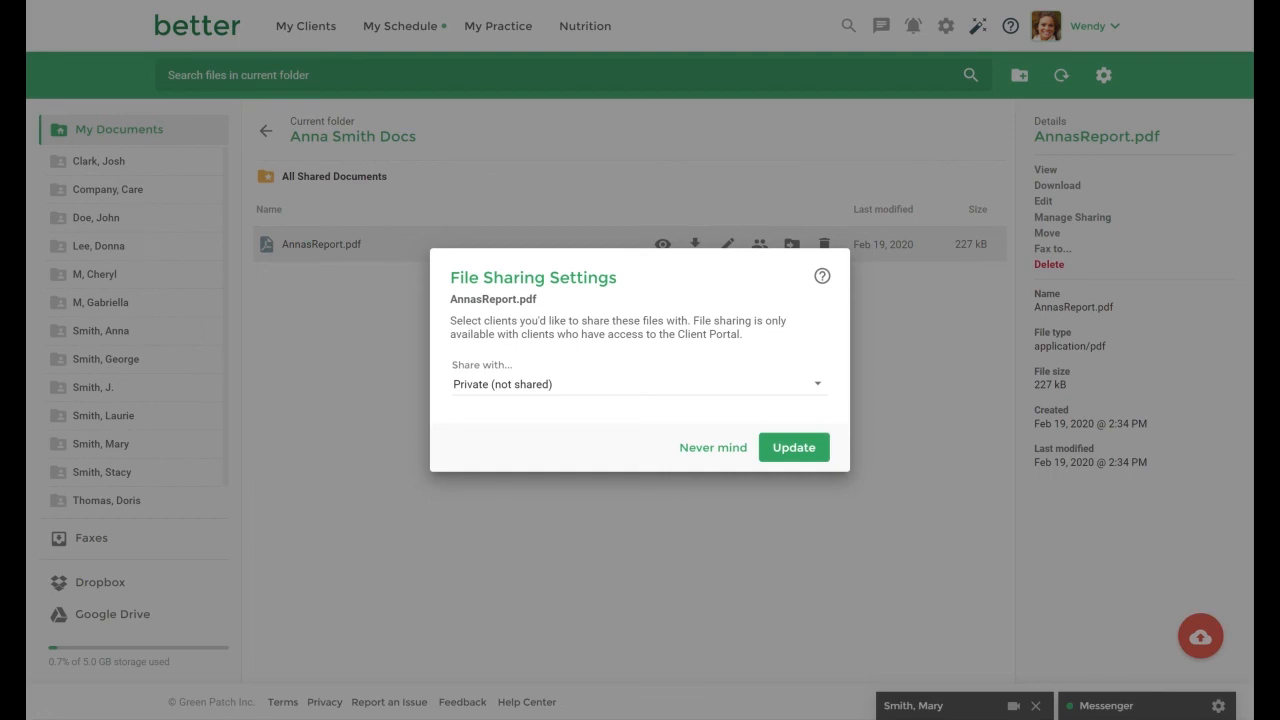
mouse_move(748, 283)
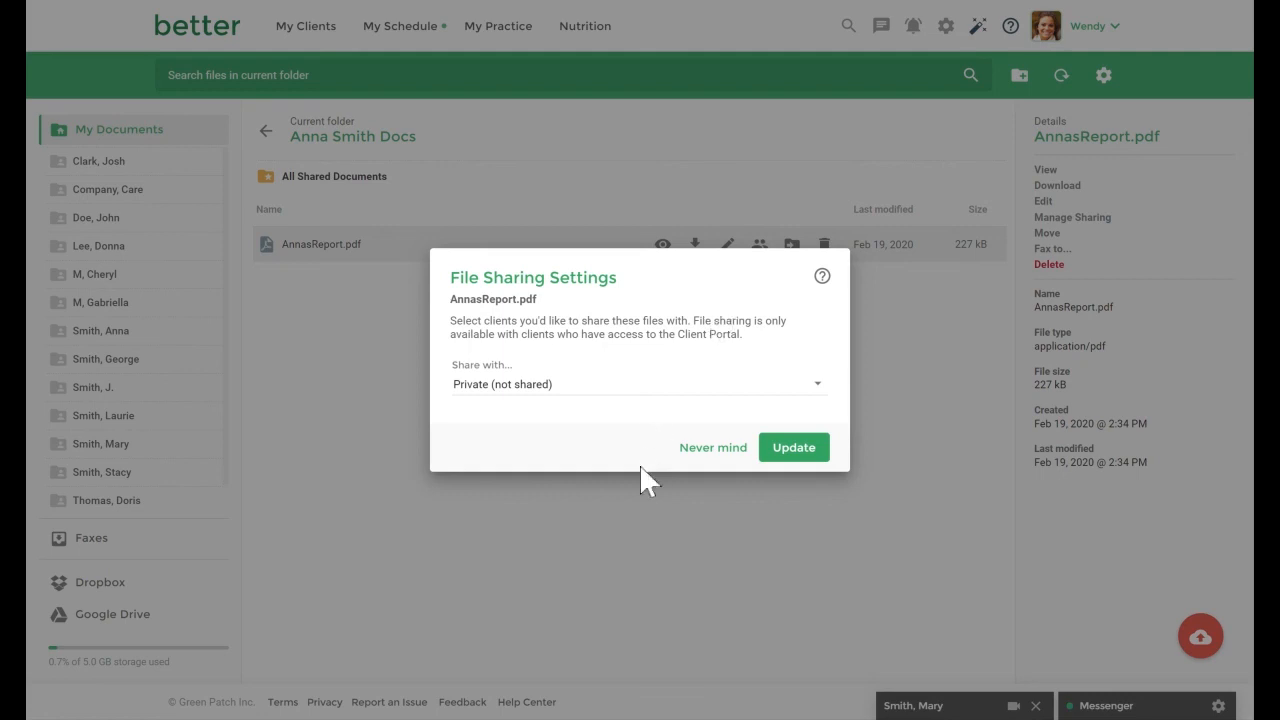
mouse_move(713, 447)
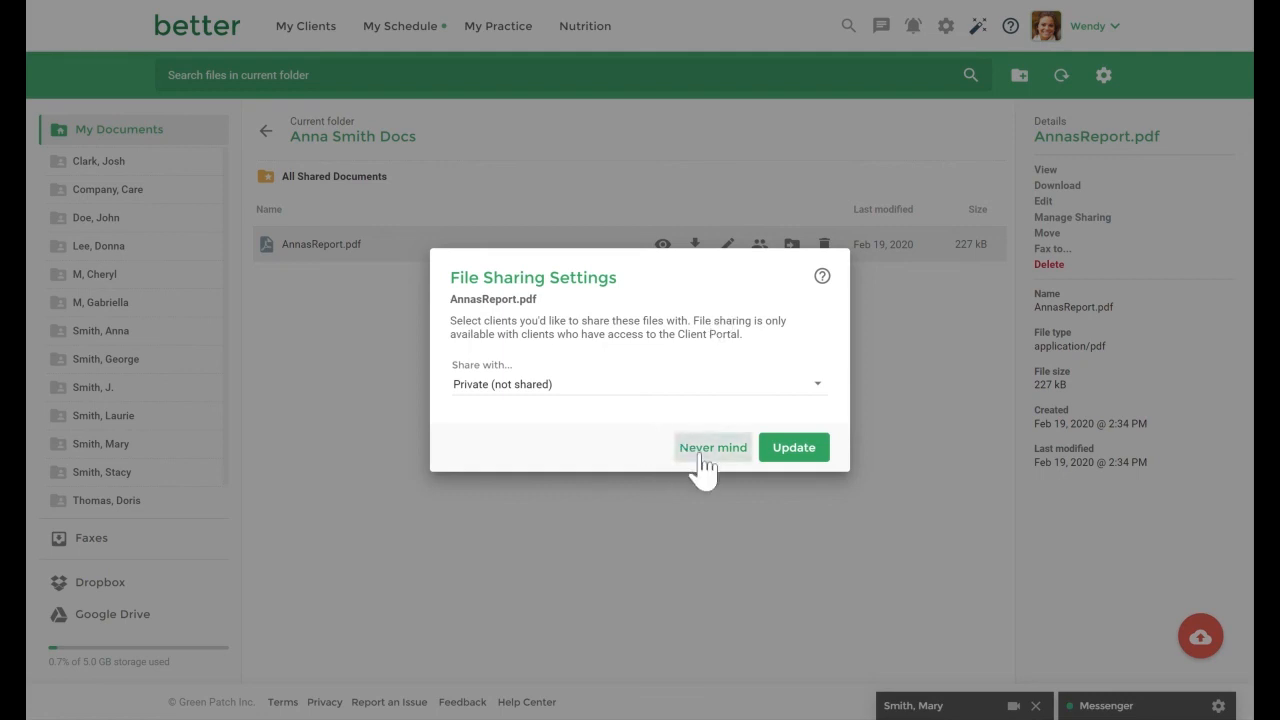
left_click(713, 447)
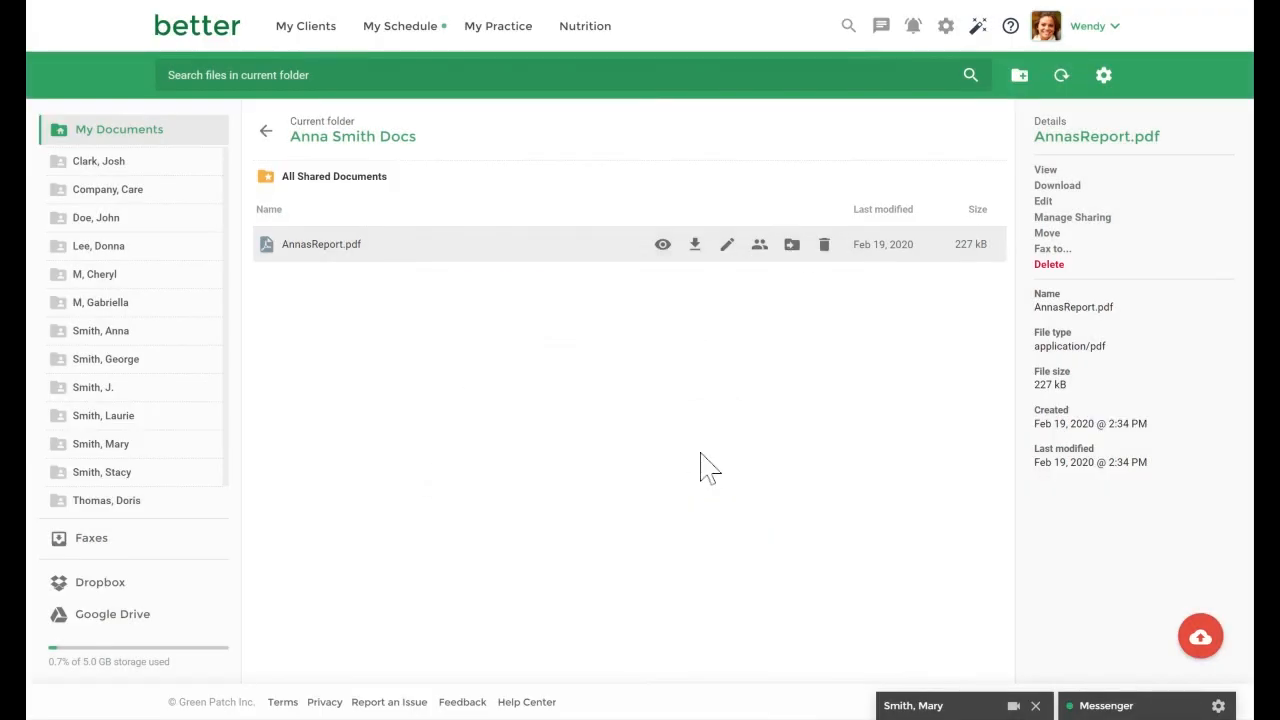